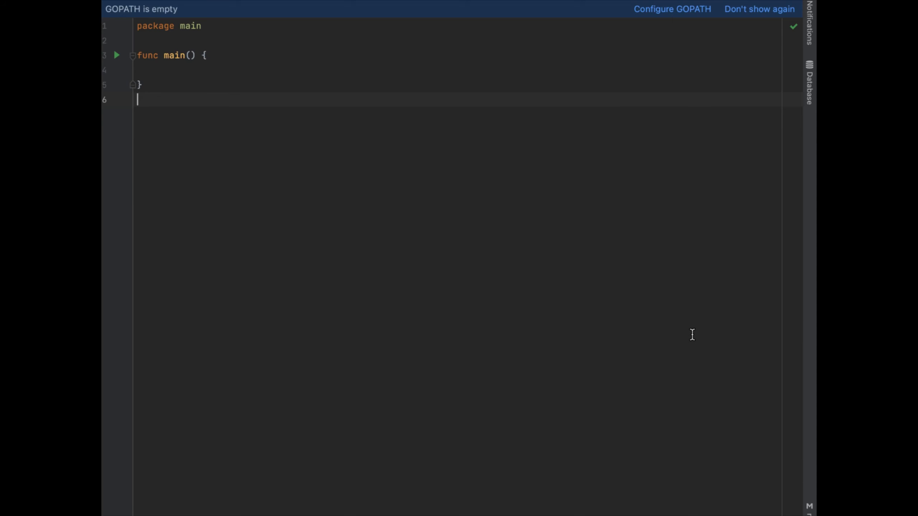
Below main, insert Human (Name string, Age int) and Employee embedding Human with ID, Department, Salary.
{"action": "key", "text": "enter"}
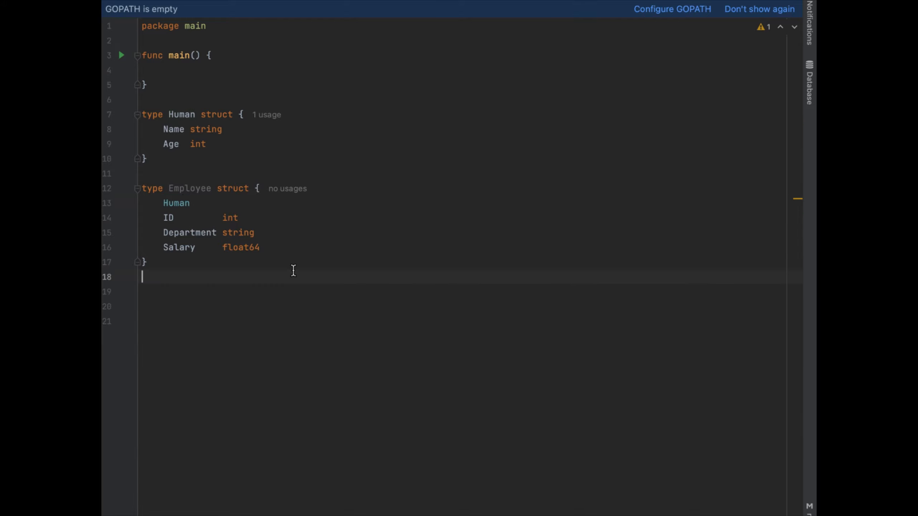
{"action": "double_click", "coordinate": [189, 188]}
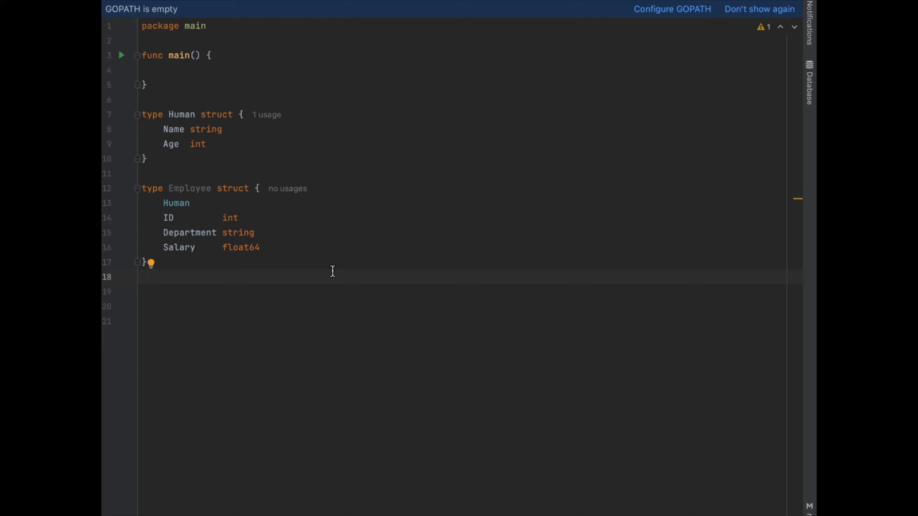
{"action": "double_click", "coordinate": [176, 203]}
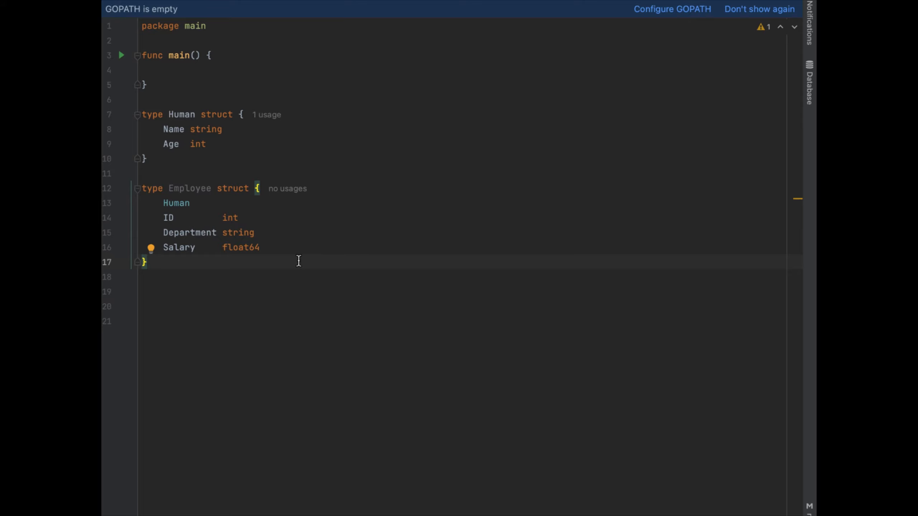
{"action": "mouse_move", "coordinate": [283, 267]}
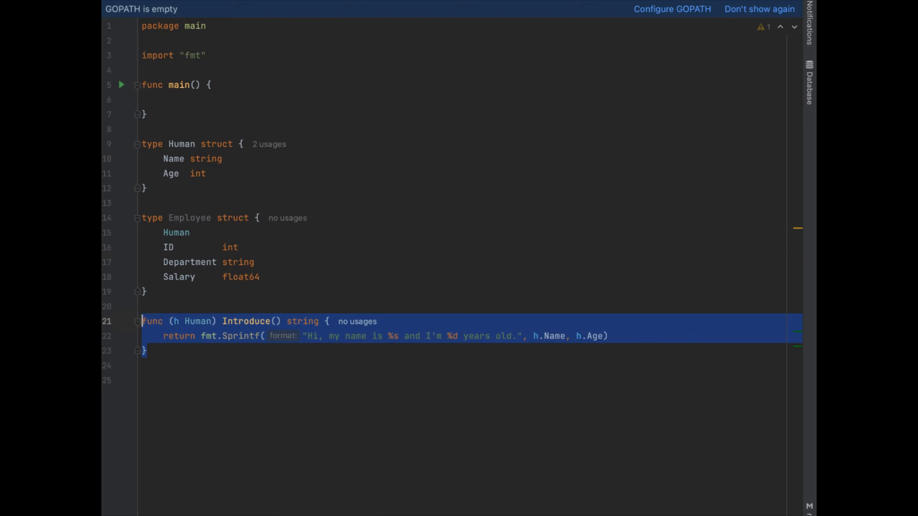
{"action": "mouse_move", "coordinate": [213, 322]}
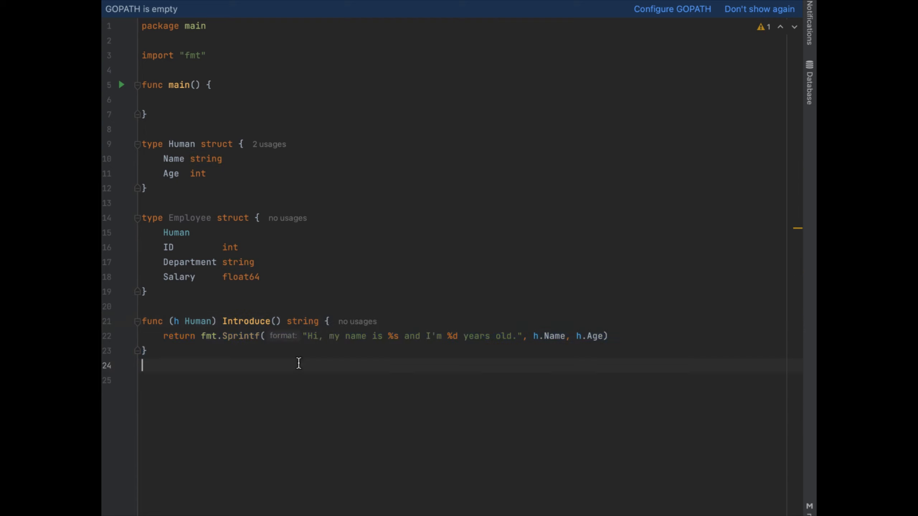
Import fmt and add Human and Employee Introduce methods returning fmt.Sprintf greetings.
{"action": "double_click", "coordinate": [302, 322]}
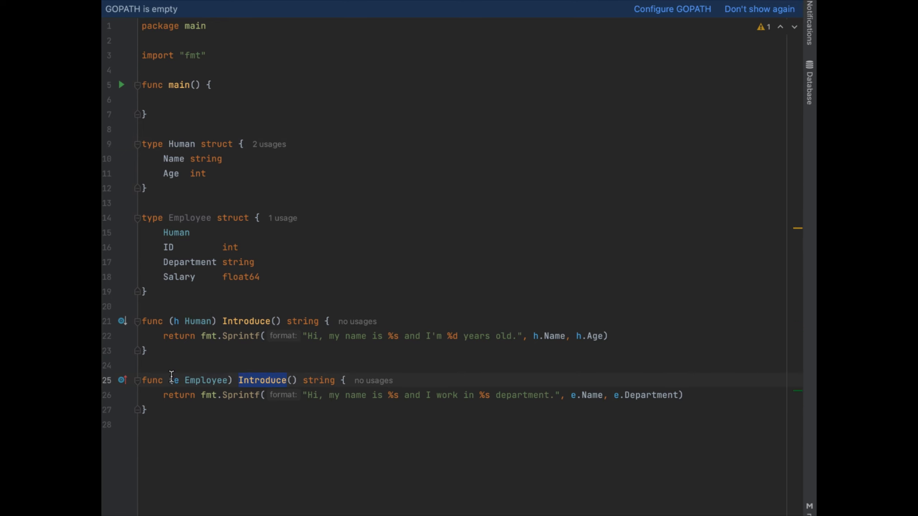
At the file end, add HumanIntroductions([]Human) and EmployeeIntroductions([]Employee) looping over Introduce().
{"action": "left_click", "coordinate": [204, 409]}
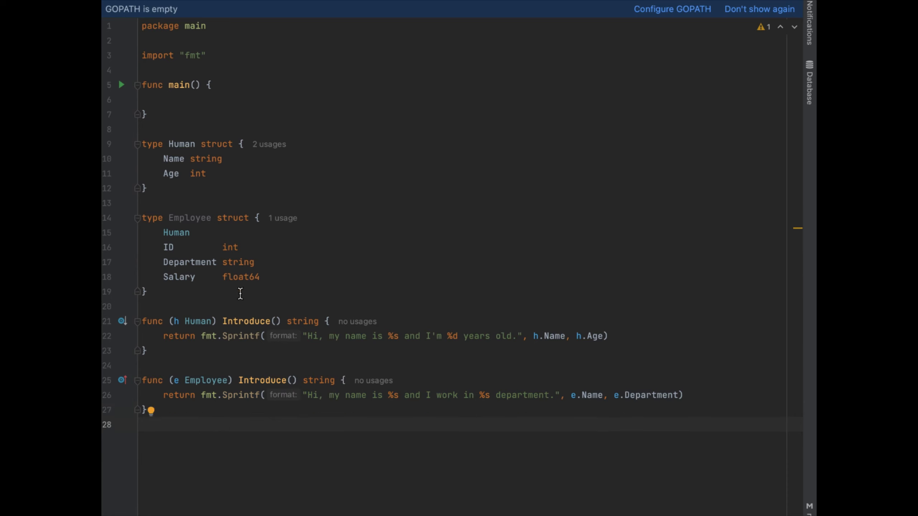
{"action": "mouse_move", "coordinate": [275, 414]}
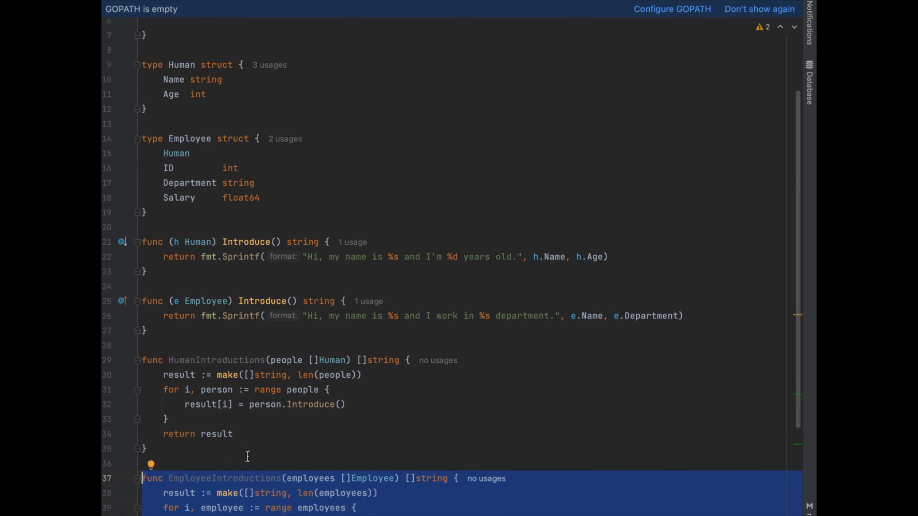
{"action": "scroll", "scroll_direction": "down", "scroll_amount": 3}
{"action": "type", "text": "Introduce() string"}
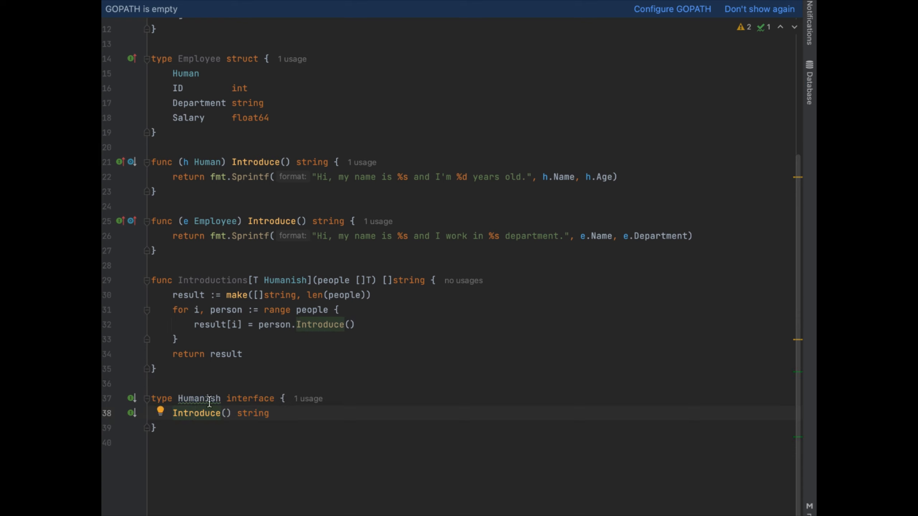
Select the Humanish interface name and its Introduce() string return type for review.
{"action": "double_click", "coordinate": [248, 412]}
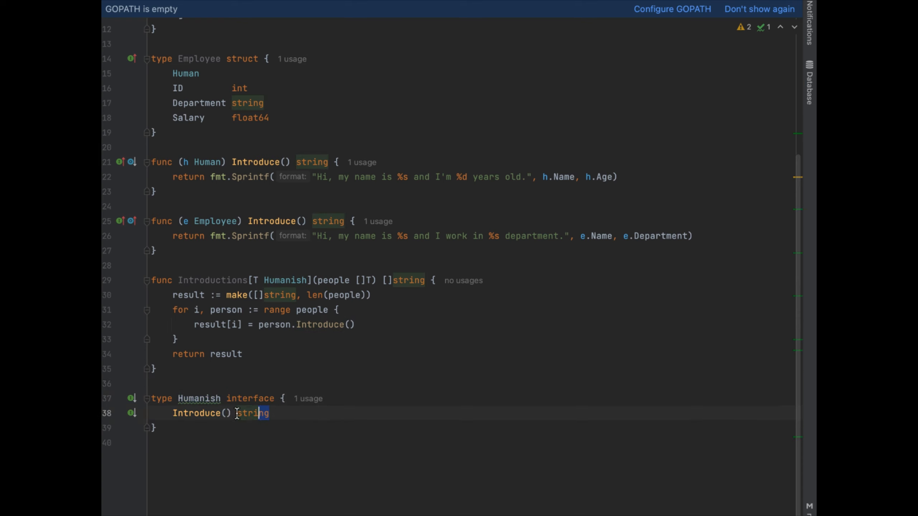
{"action": "double_click", "coordinate": [196, 412]}
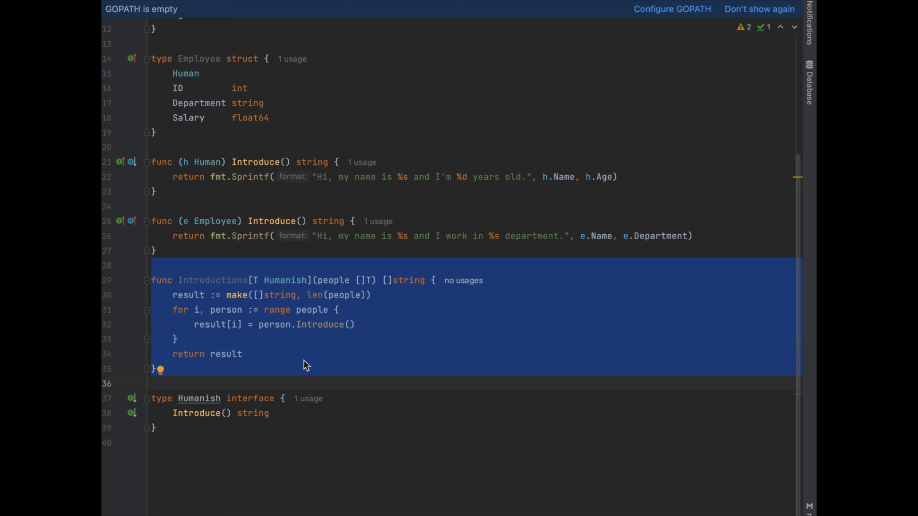
{"action": "mouse_move", "coordinate": [262, 275]}
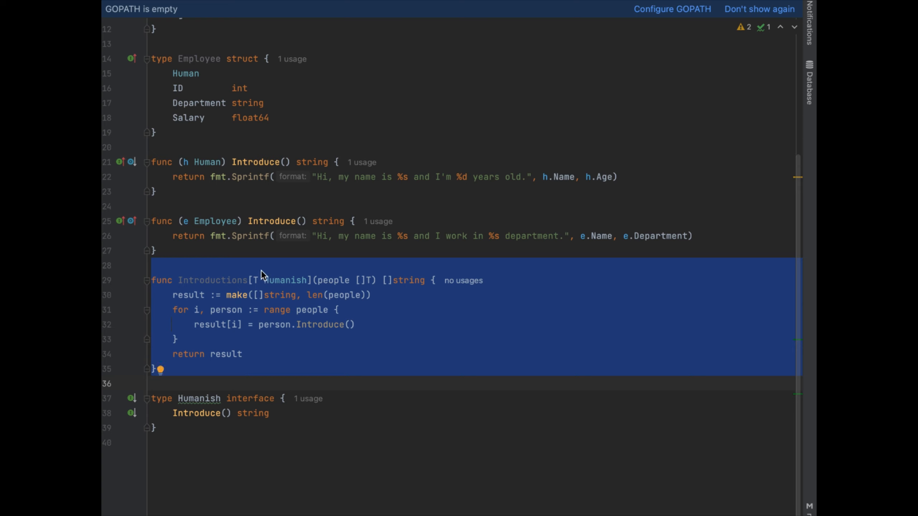